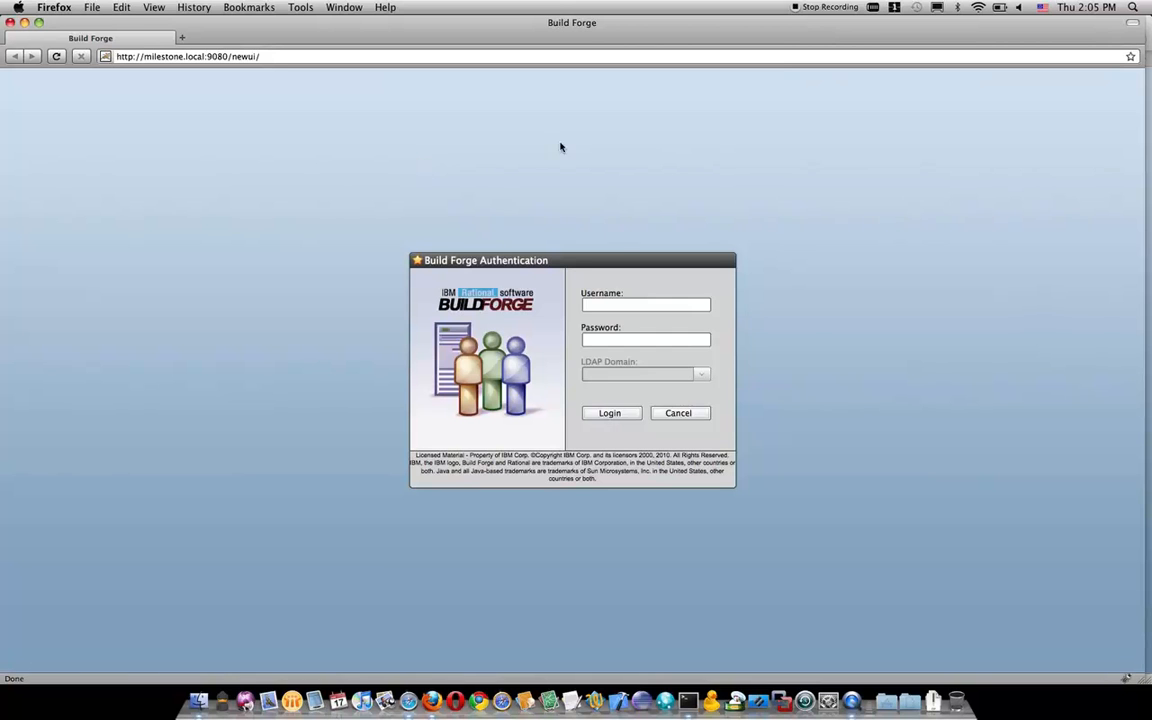
mouse_move(812, 328)
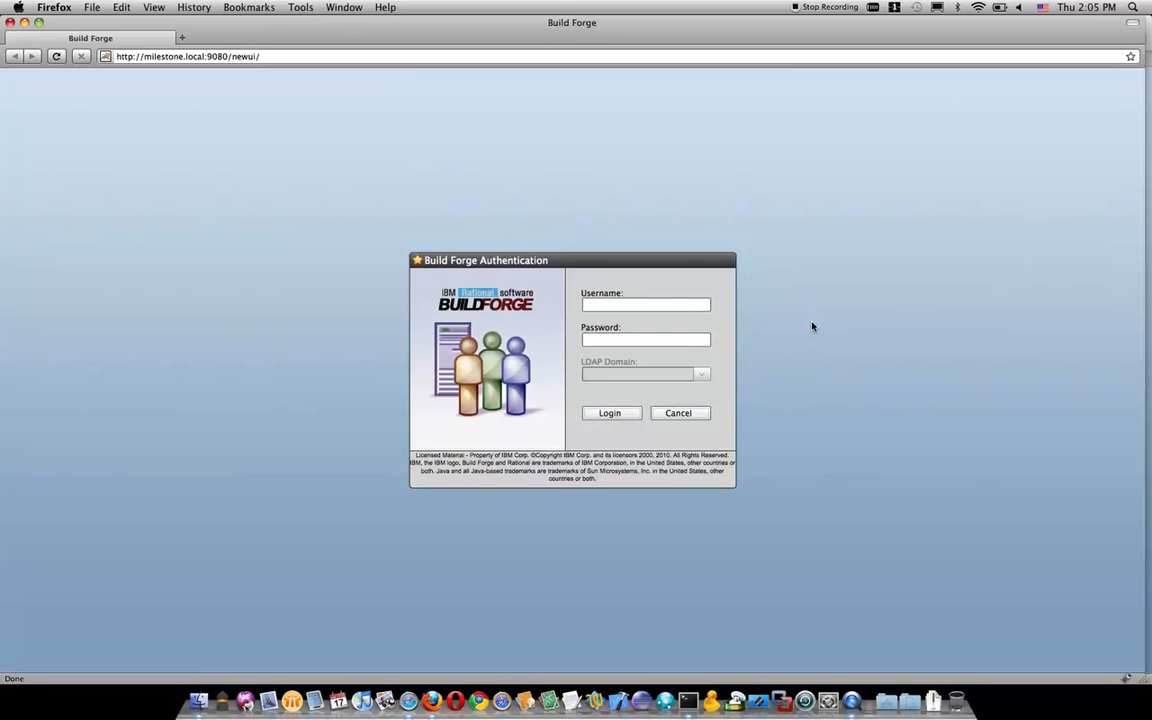
mouse_move(224, 66)
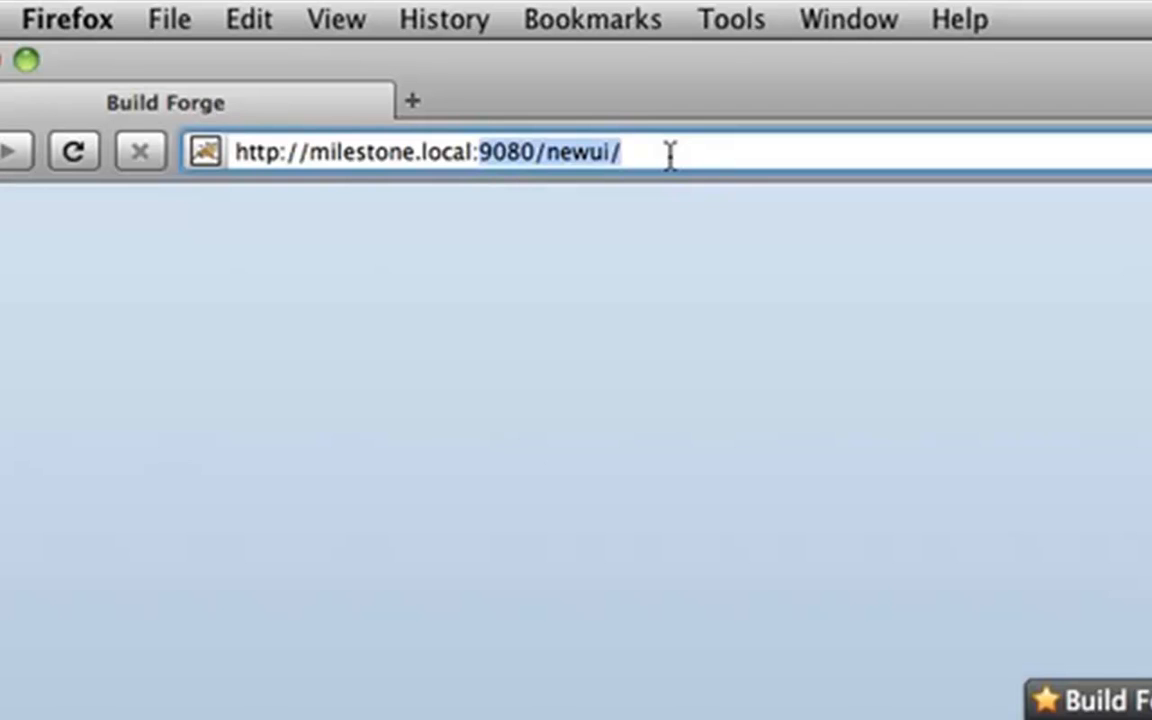
- Load the new web UI and log in as user 'shawn' to reach the Projects viewlet
key(Return)
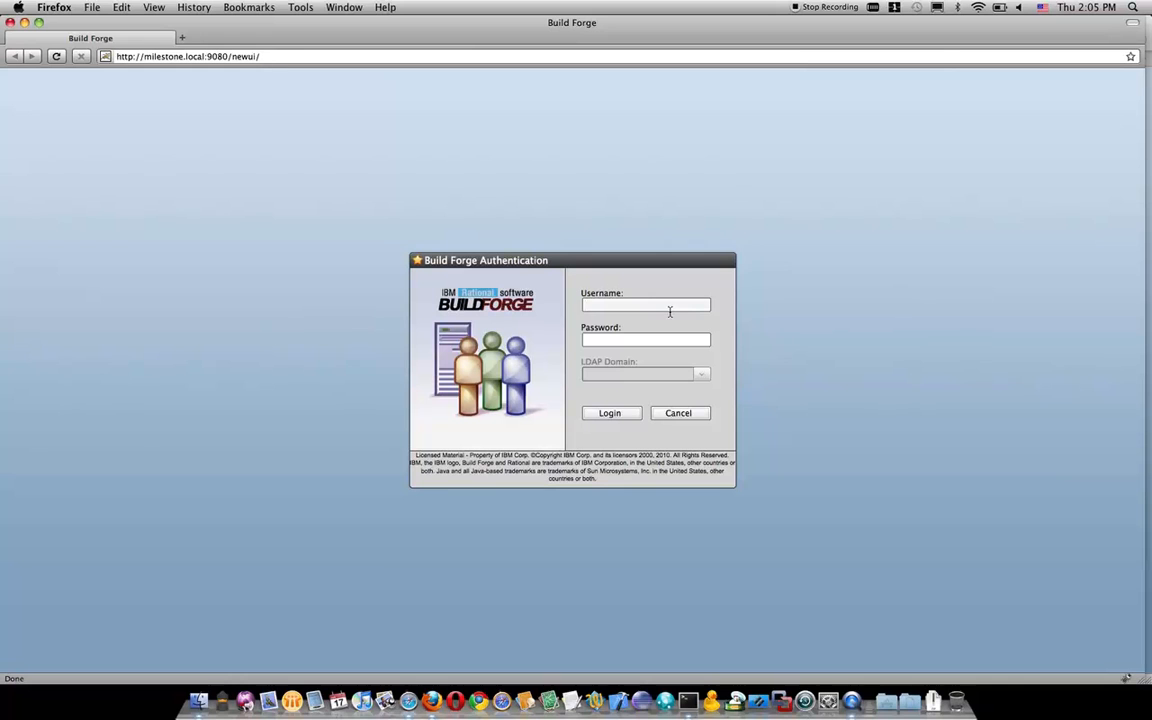
text(shawn)
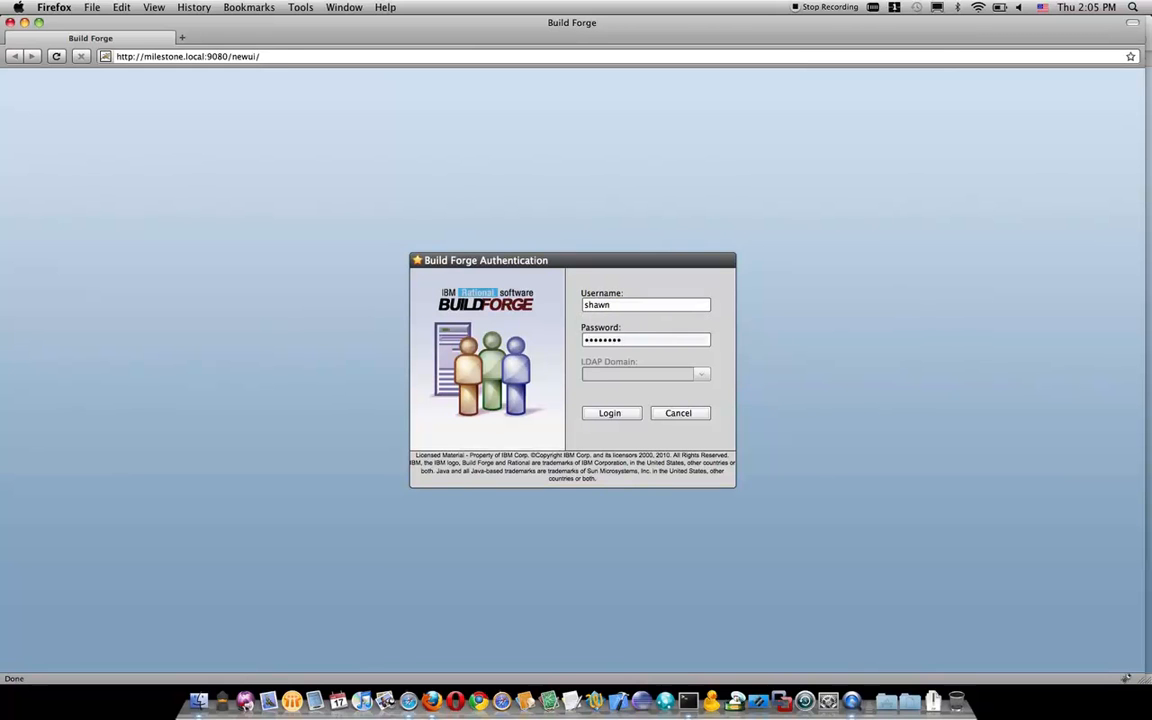
click(608, 412)
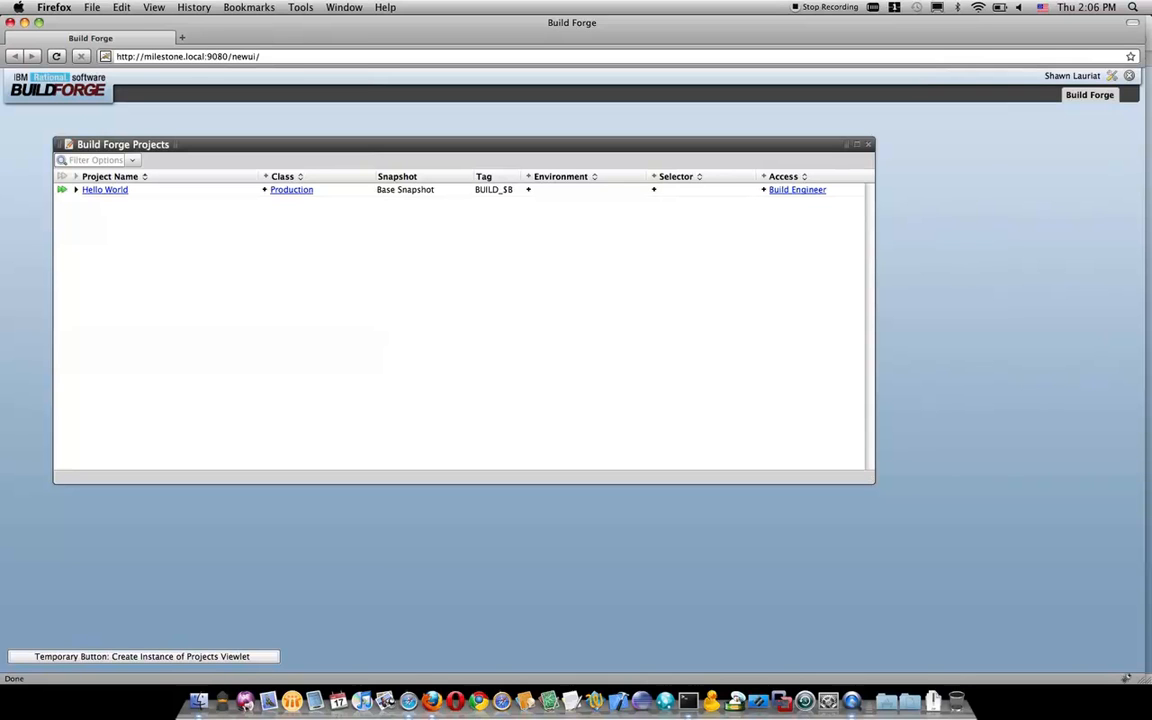
mouse_move(346, 348)
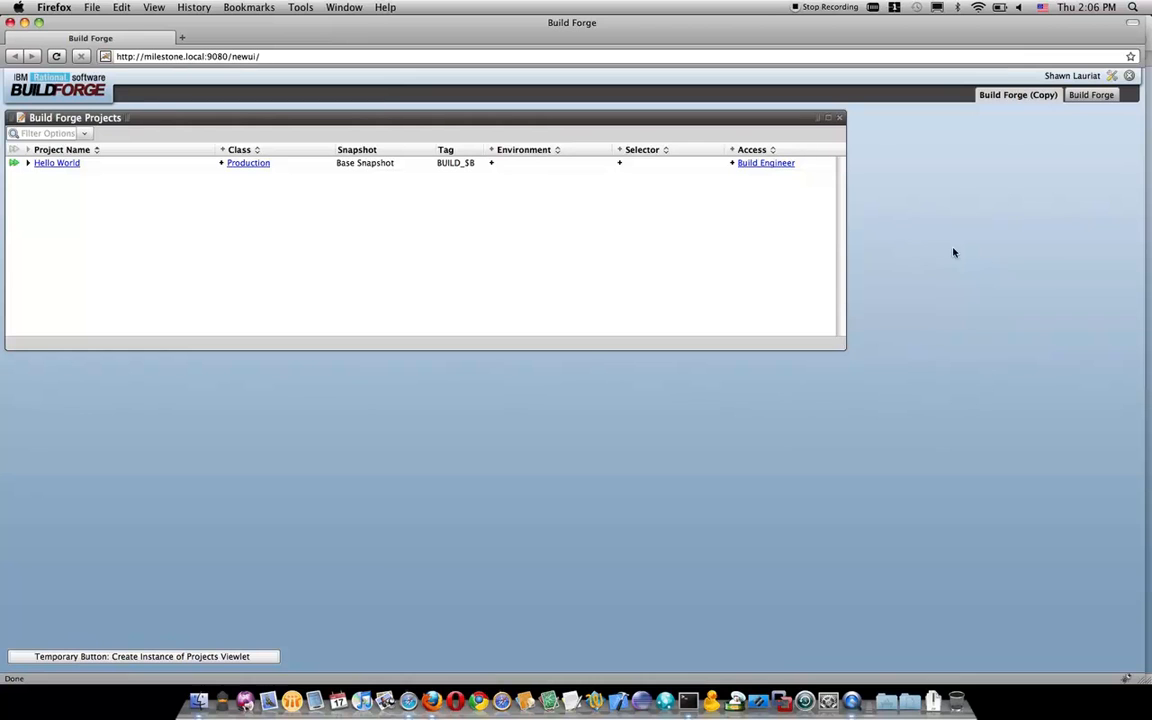
mouse_move(868, 292)
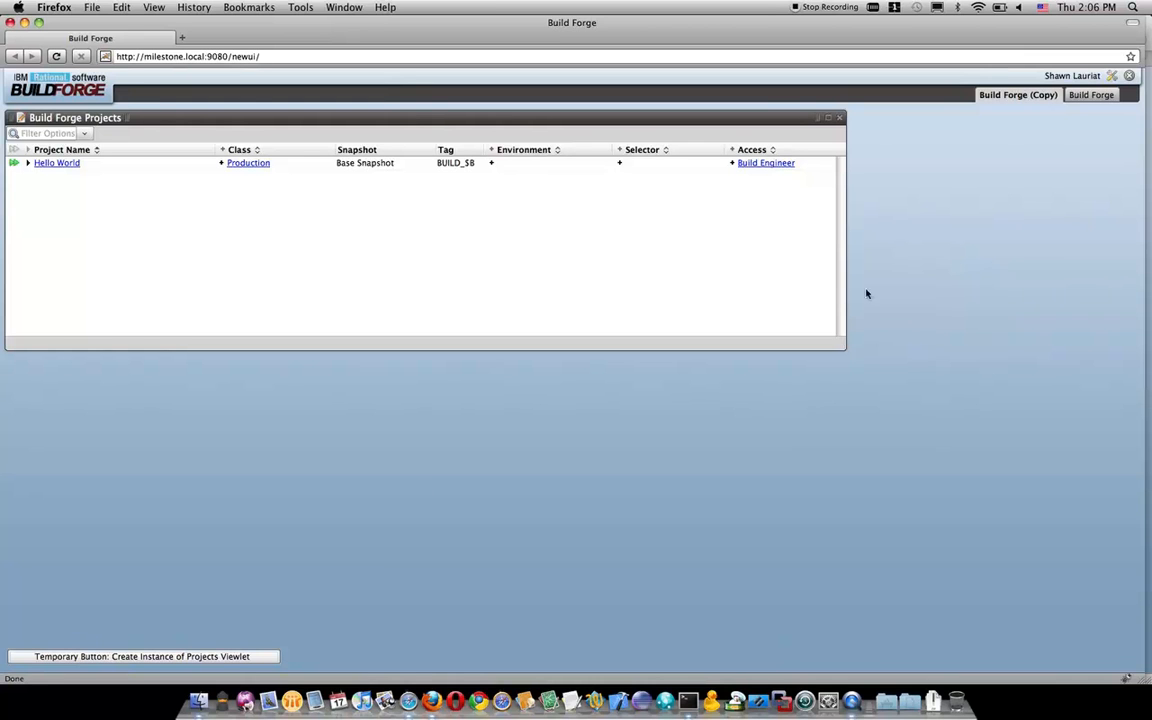
- Create a second Projects viewlet instance on the Build Forge (Copy) tab
click(142, 656)
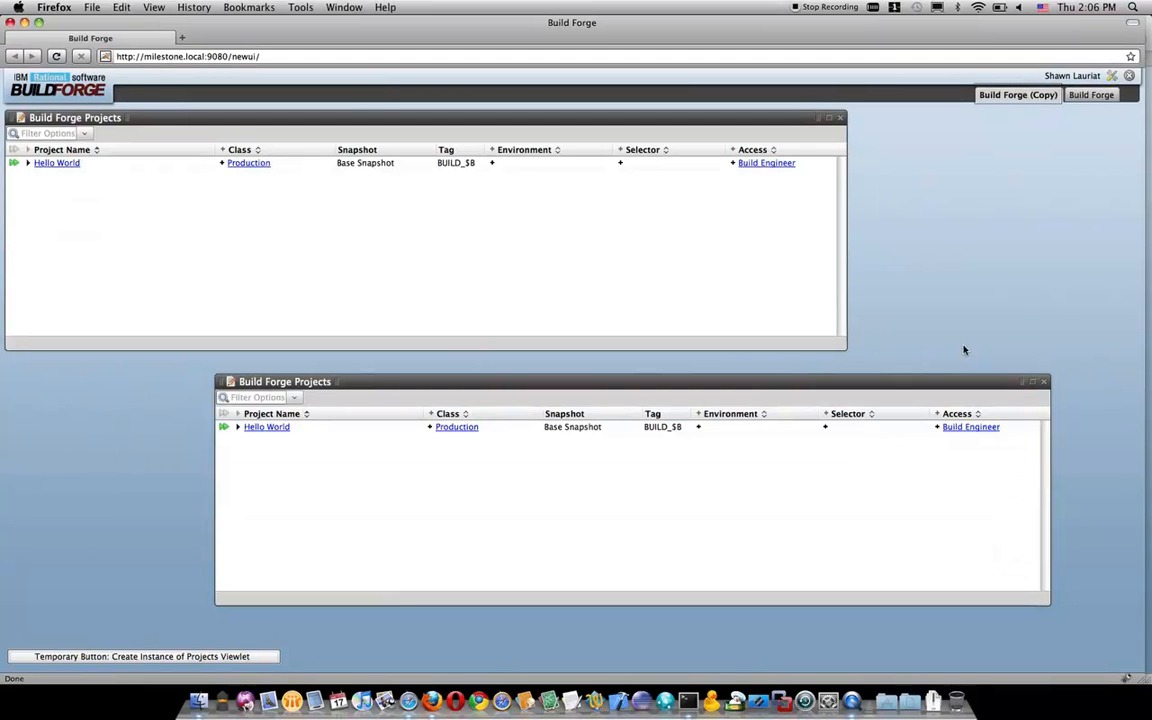
mouse_move(932, 244)
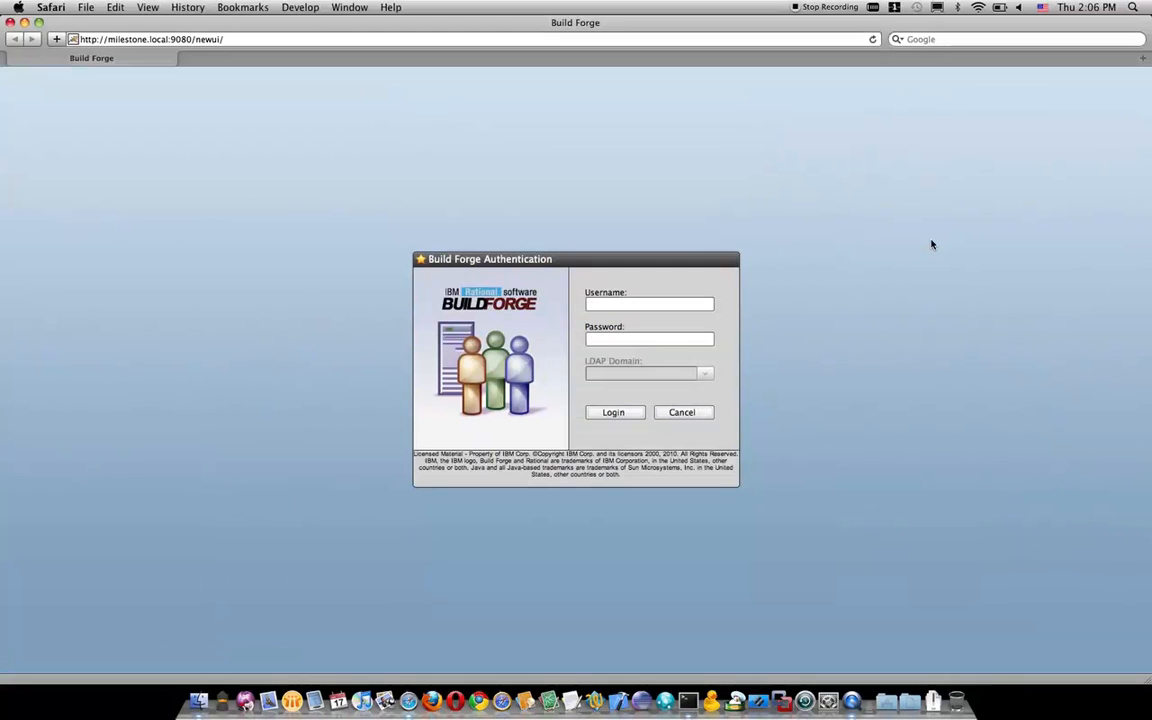
- Enter the username and password in Safari's authentication dialog for the newui page
click(648, 304)
text(shawn)
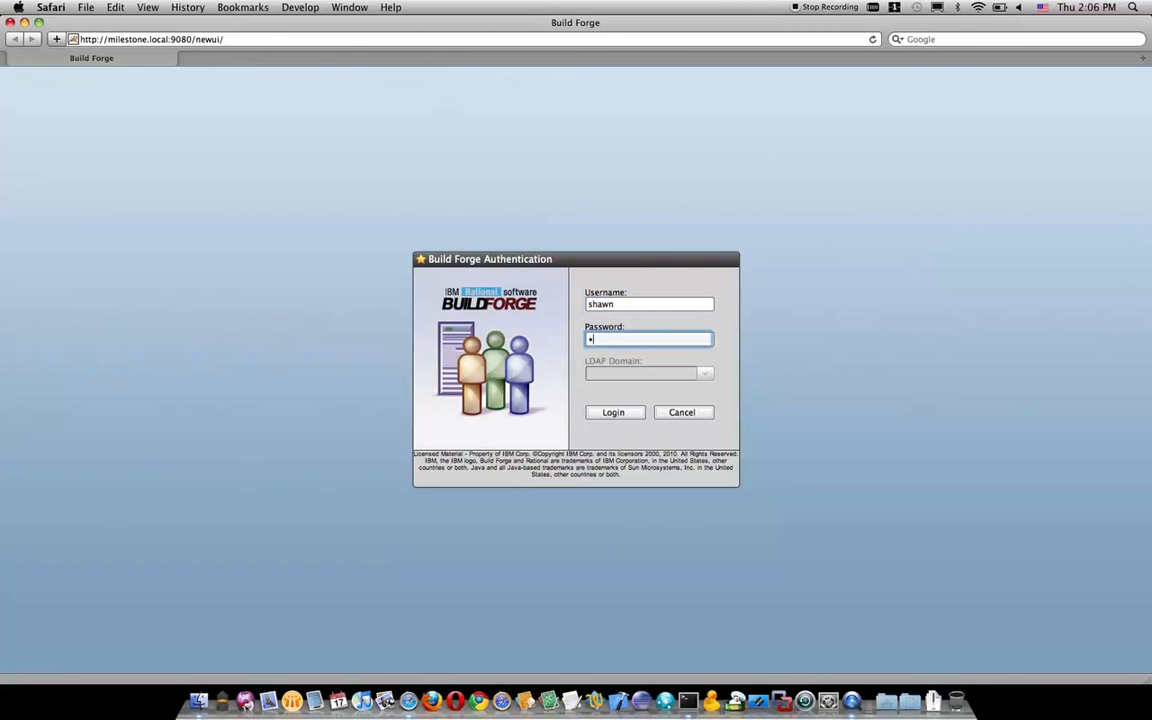
text(•)
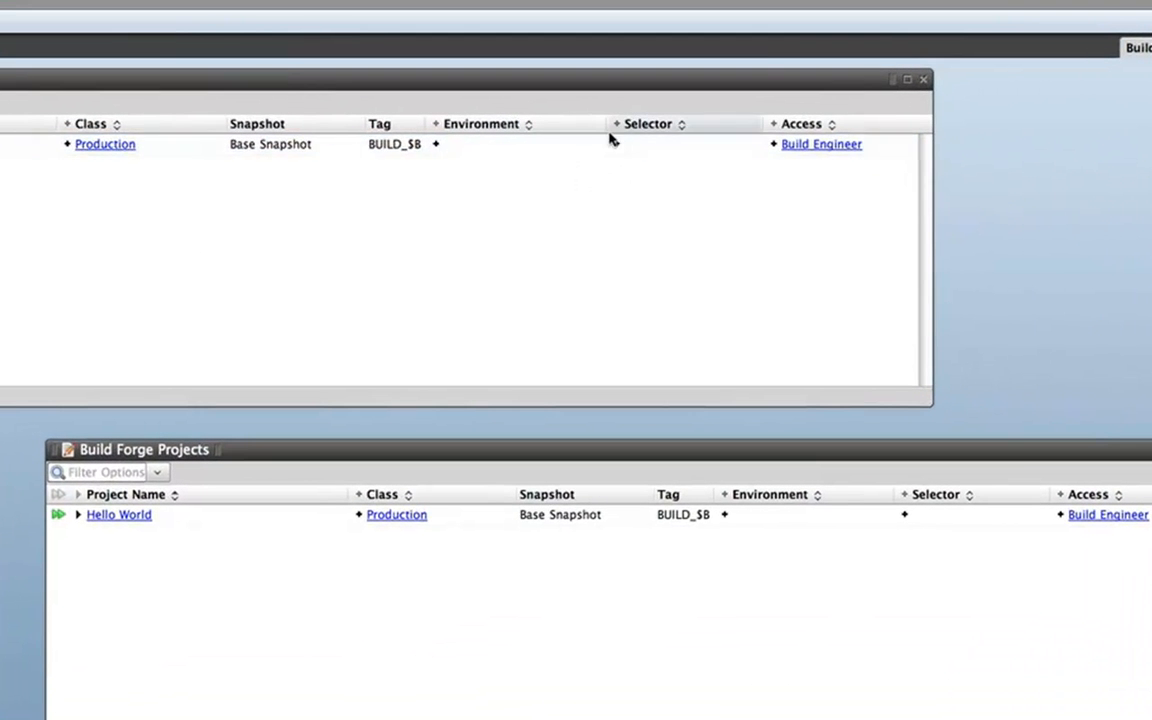
- Set the Hello World project's selector to Select All from the selector dropdown
click(616, 146)
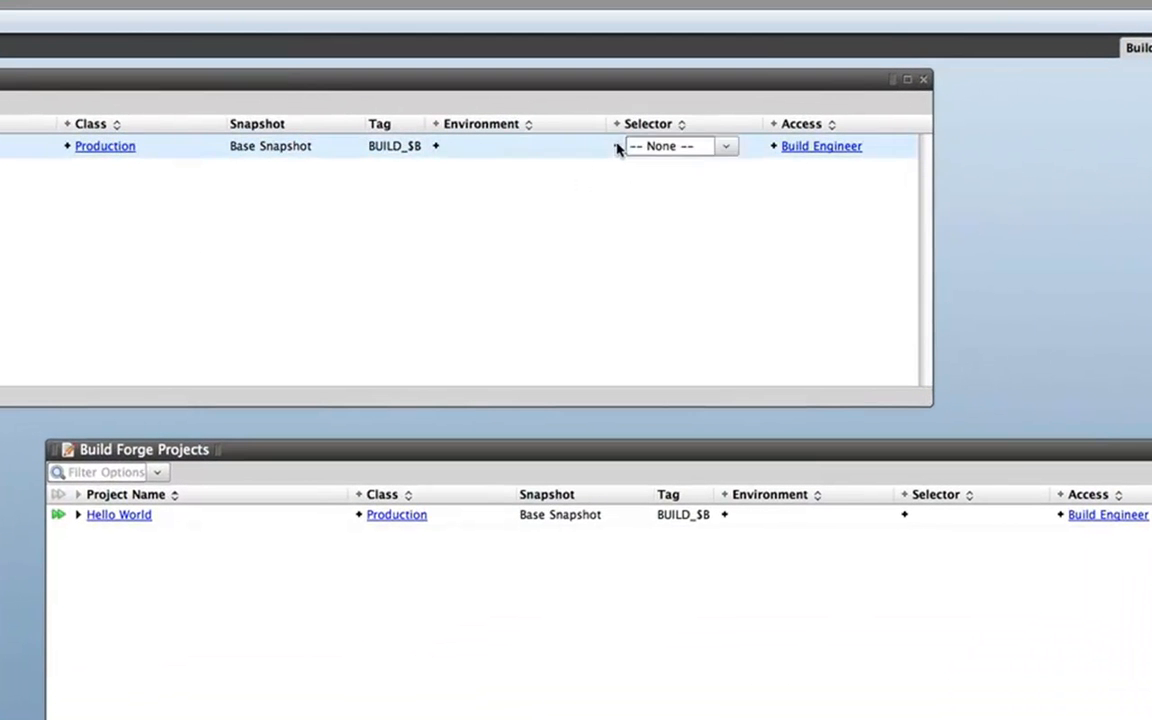
click(724, 146)
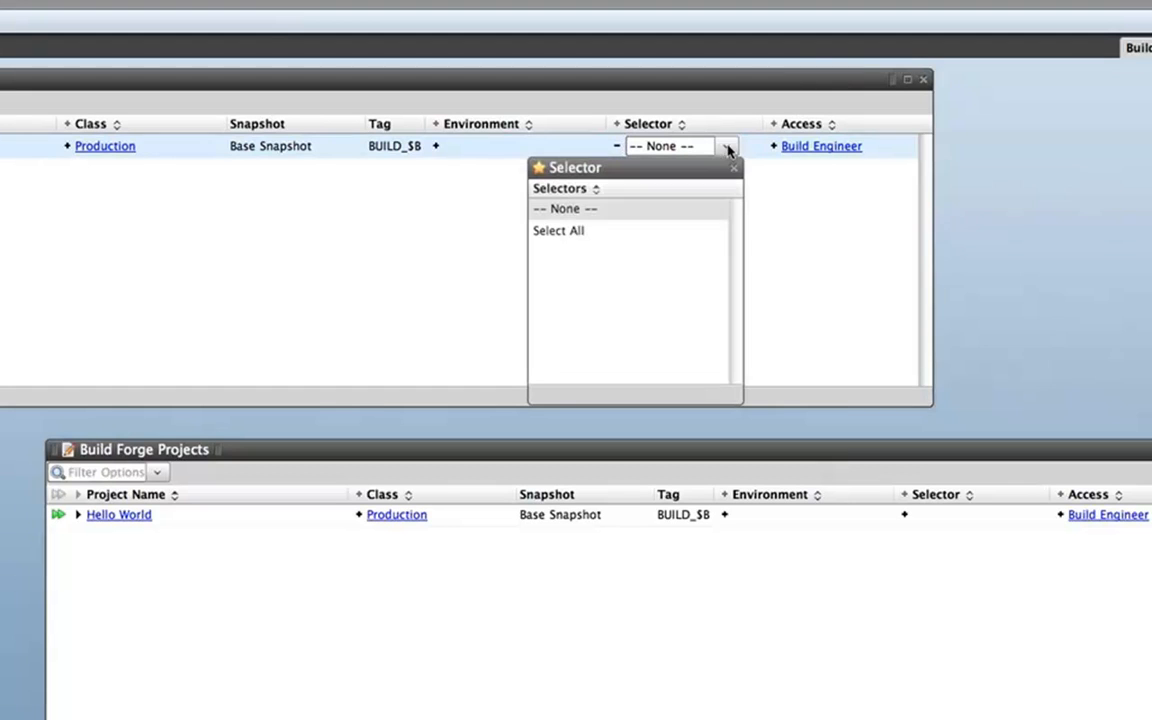
mouse_move(680, 230)
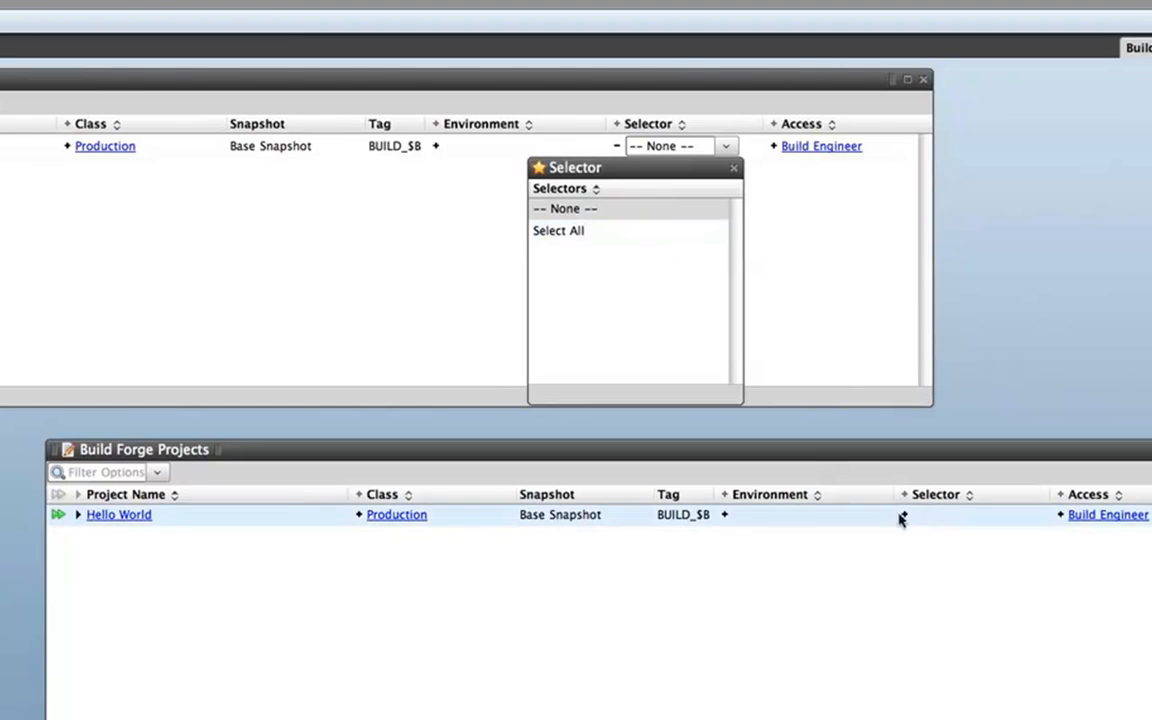
click(558, 230)
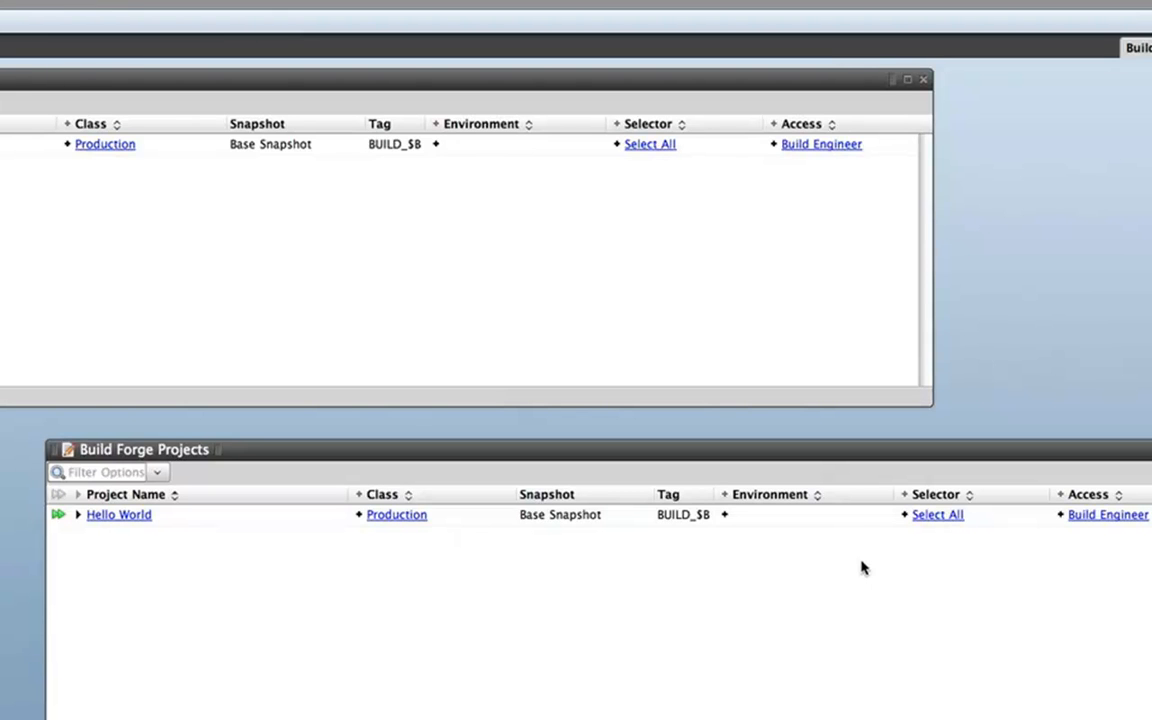
mouse_move(212, 308)
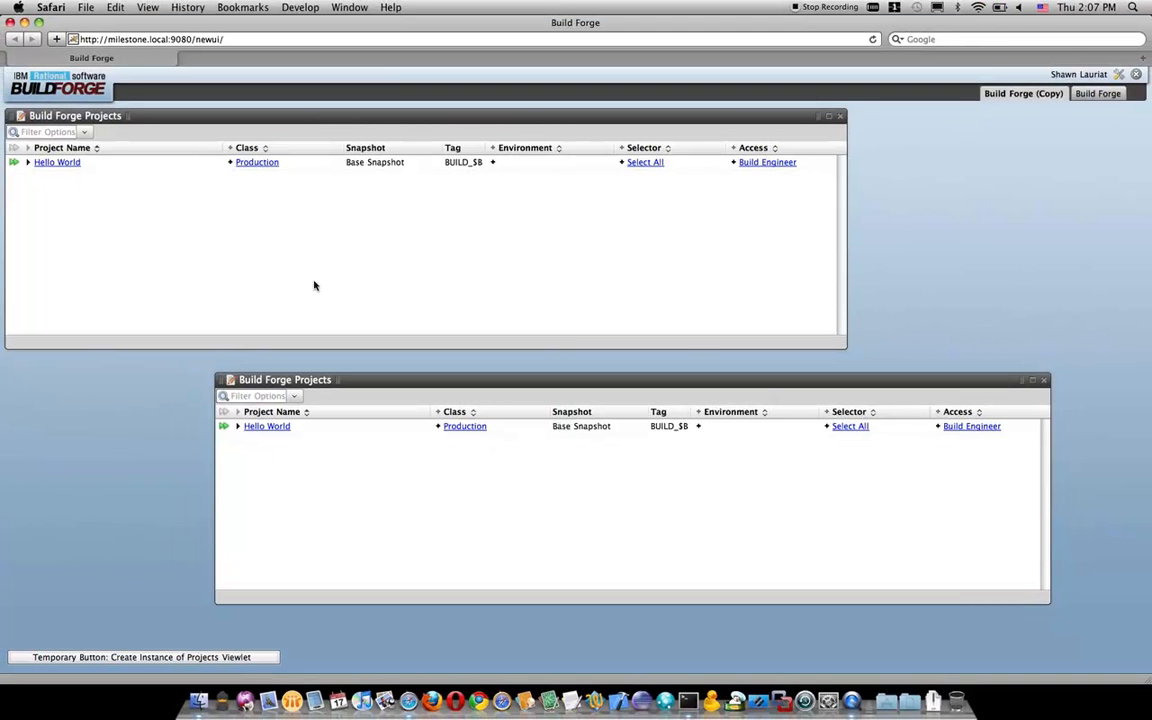
click(28, 162)
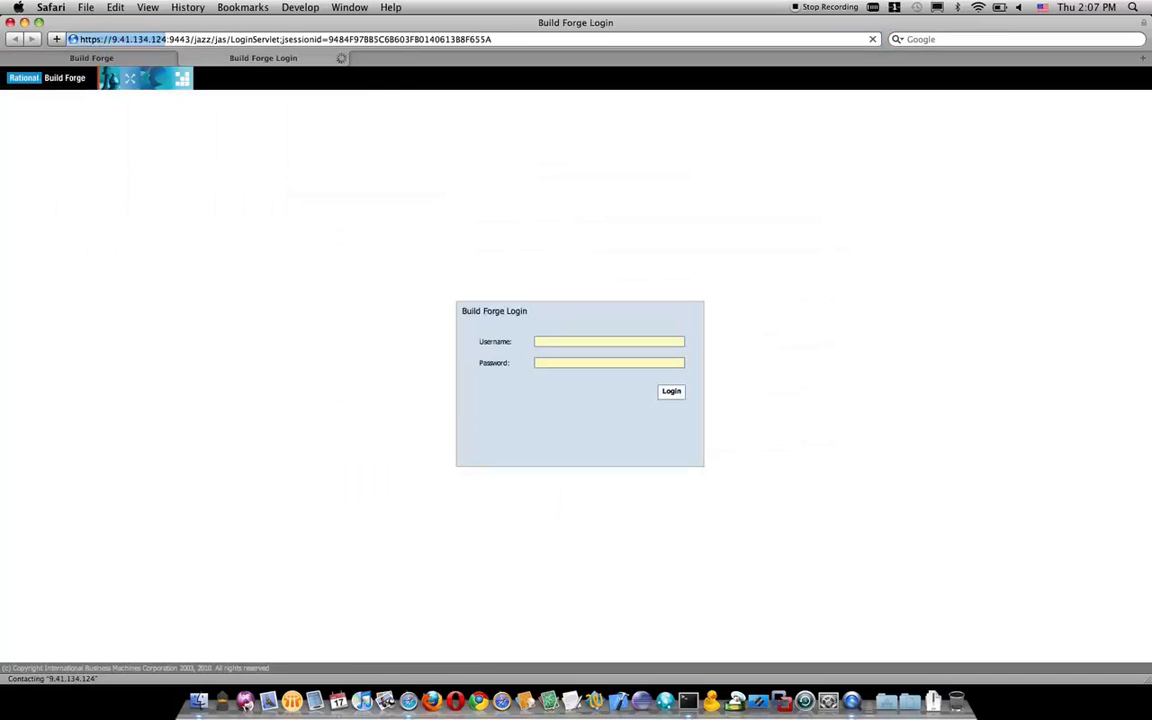
- Log into the classic console and show the Completed jobs list with the passed Hello World build
click(672, 390)
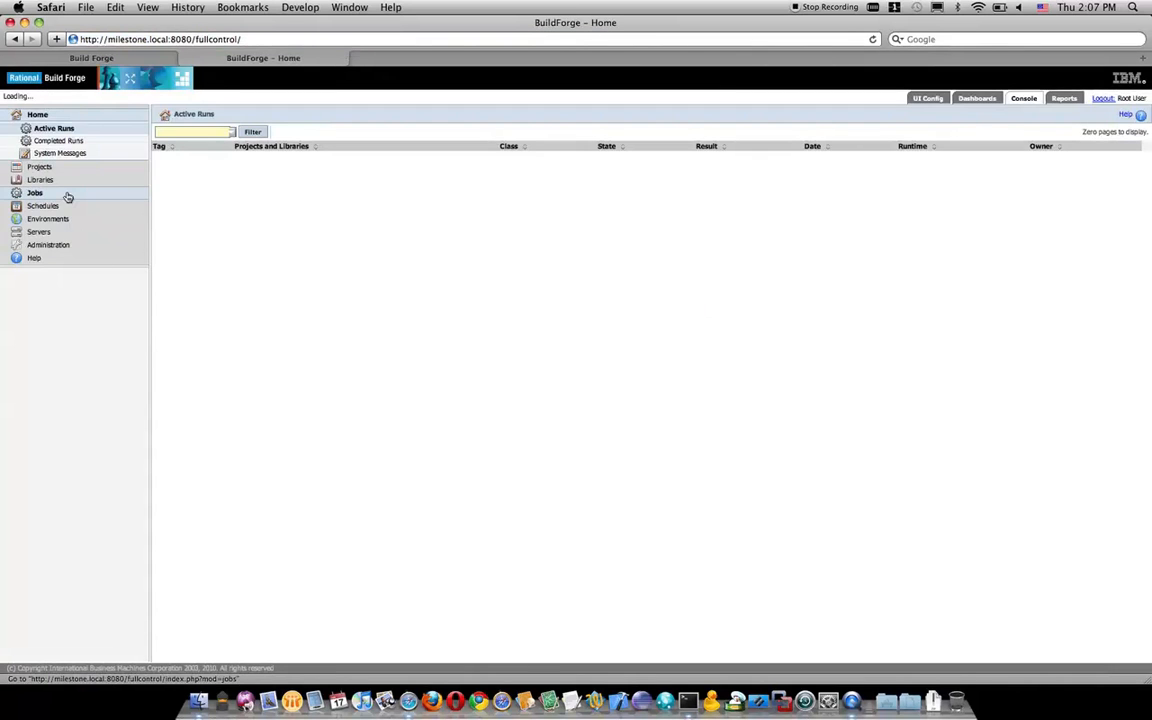
click(36, 192)
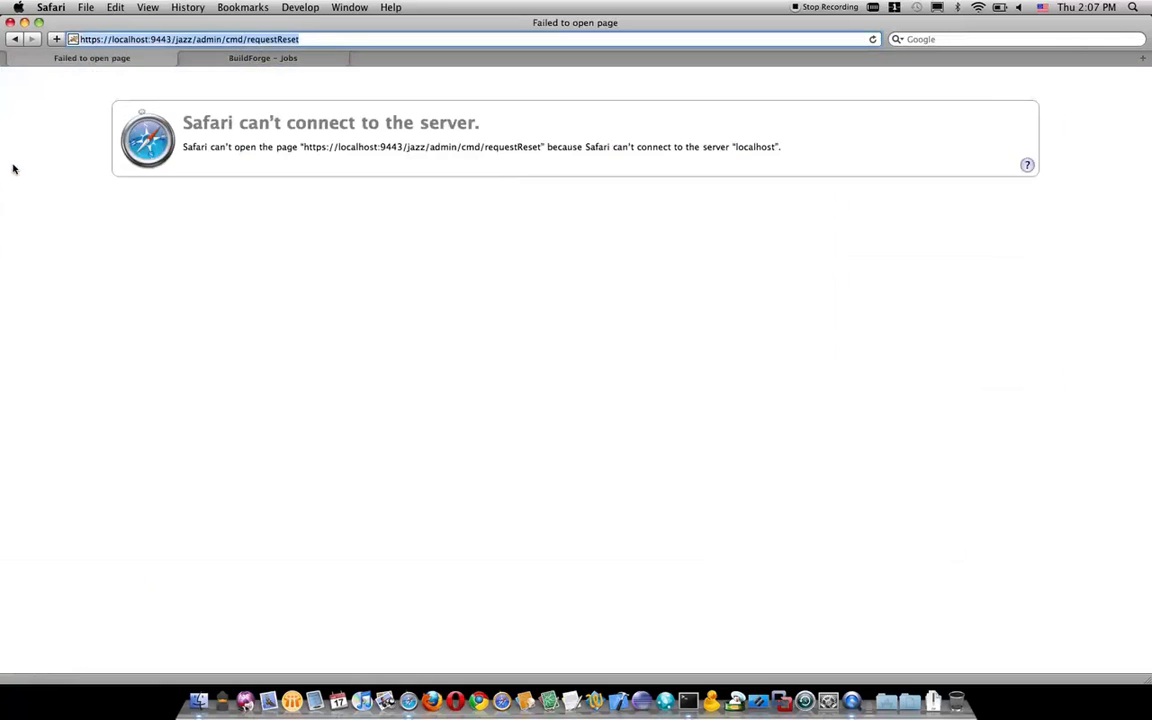
click(264, 56)
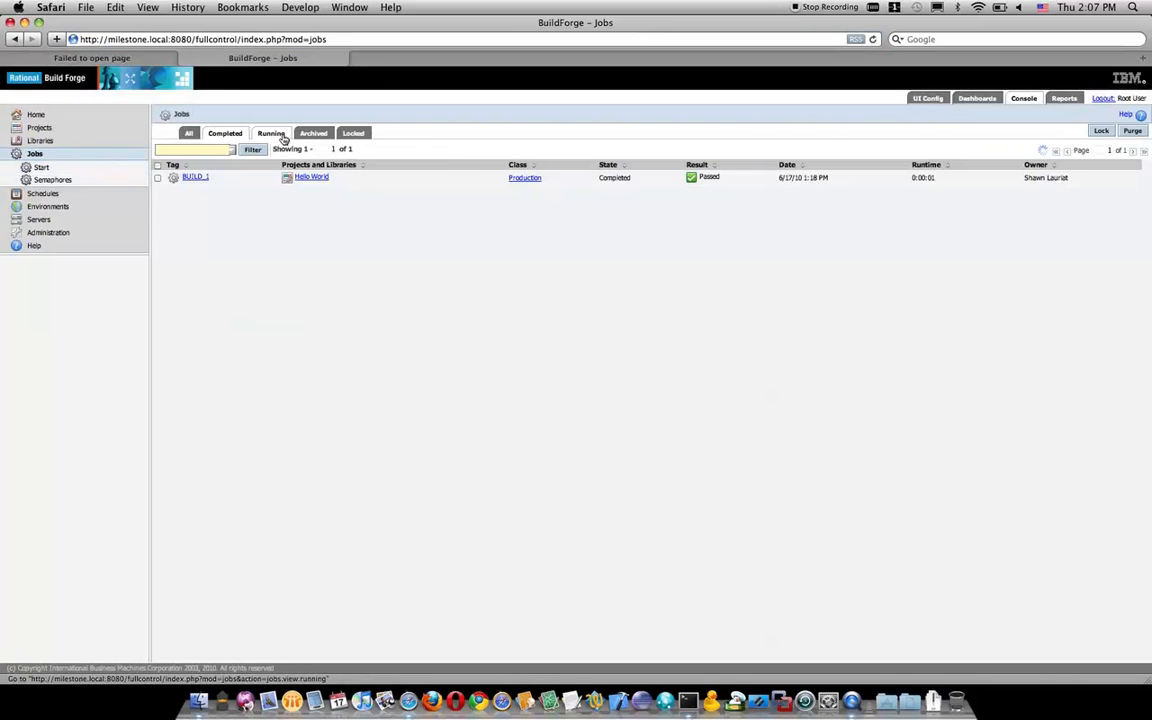
click(224, 132)
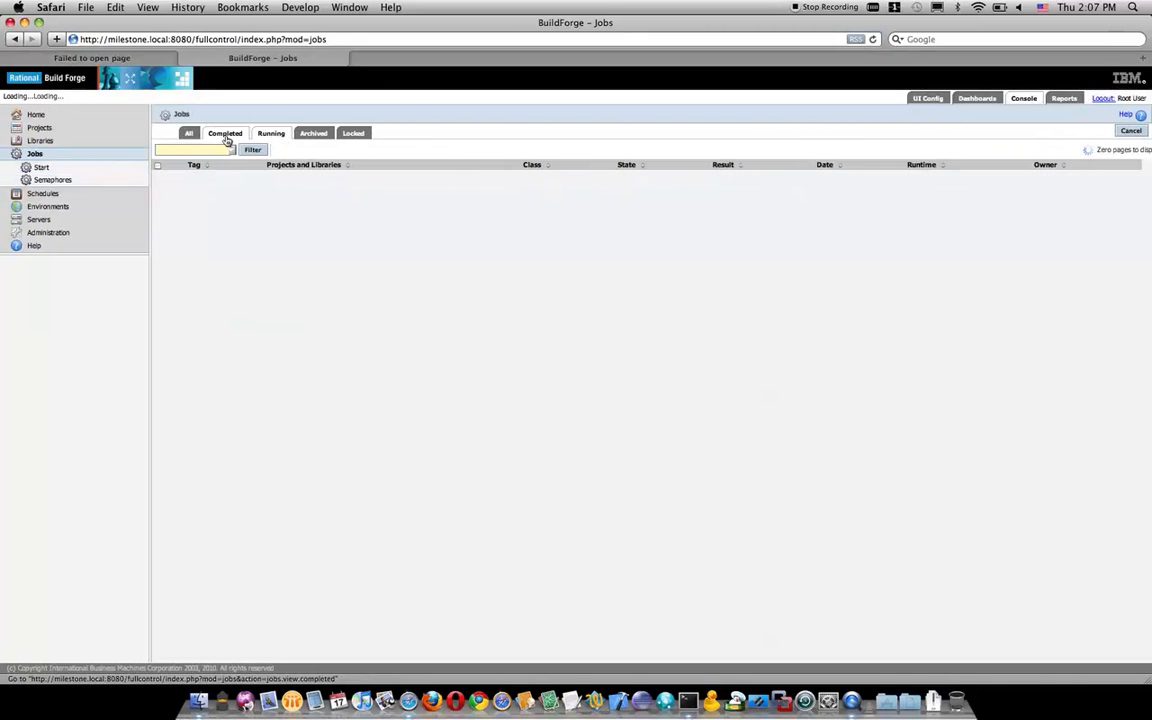
click(224, 132)
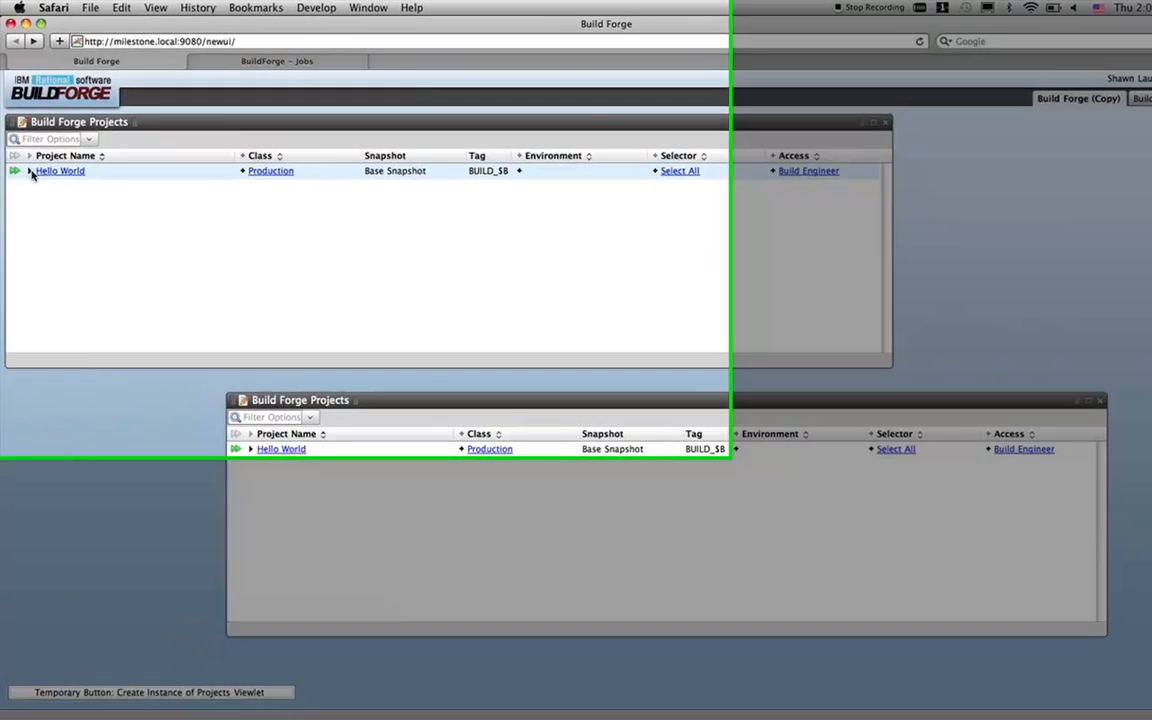
- Create a project named 'New Project' from the Projects viewlet's add-project icon
click(32, 170)
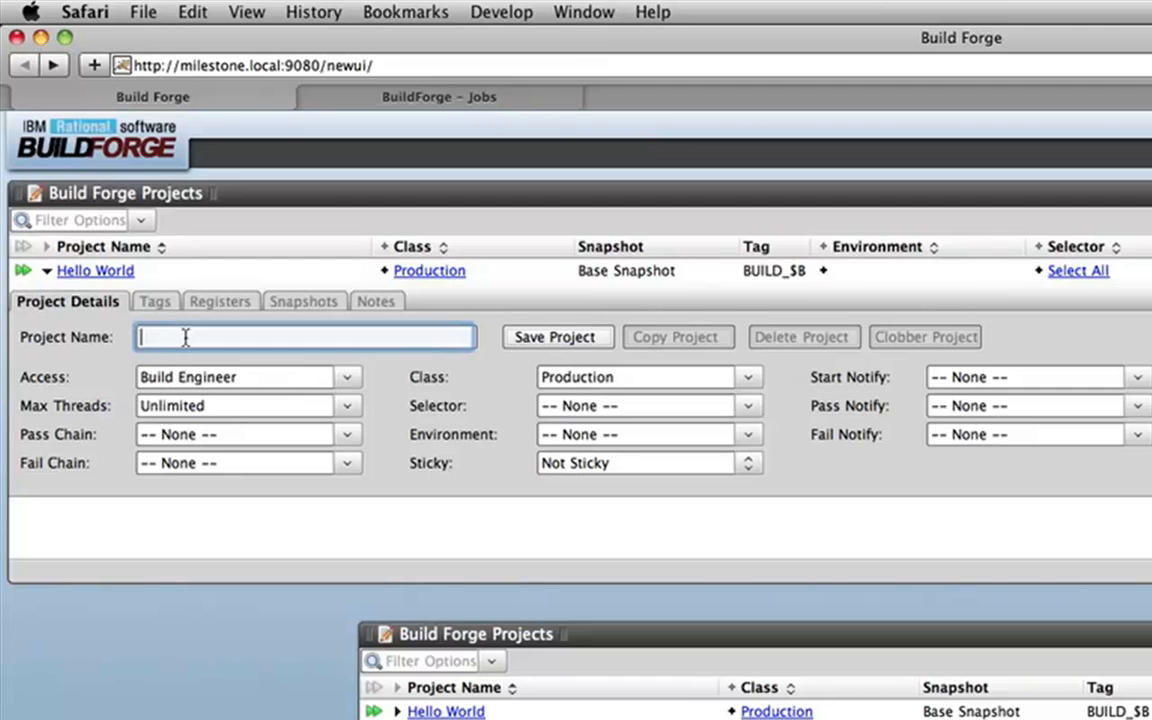
text(New)
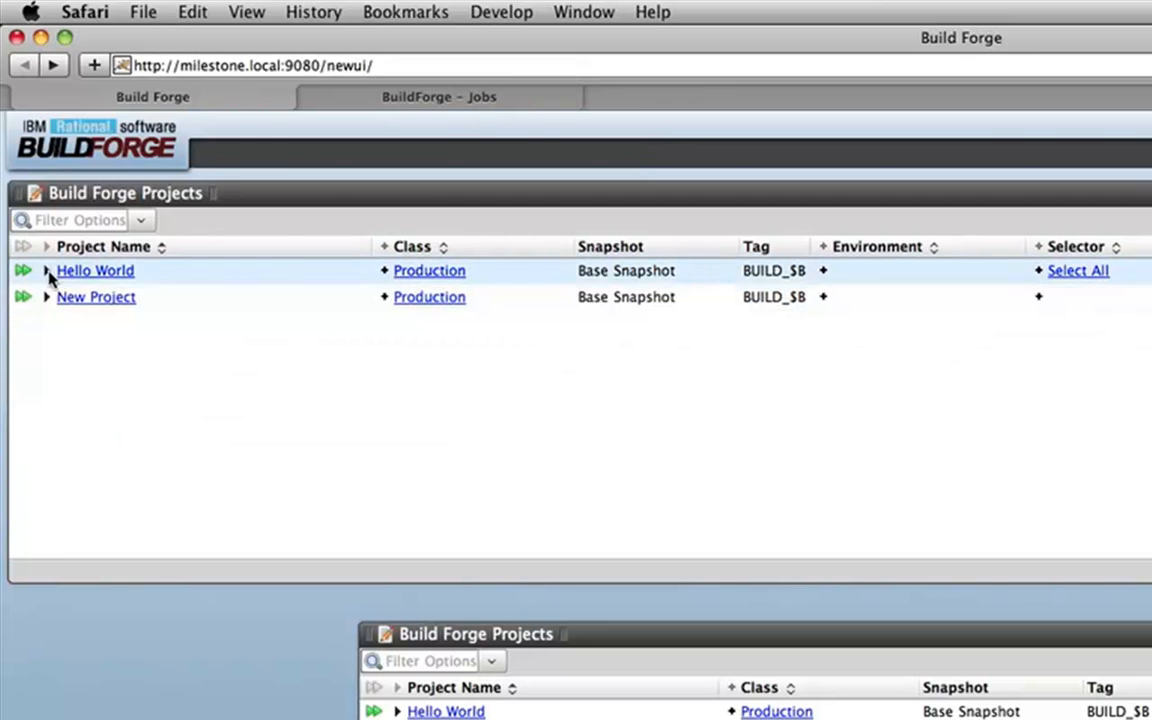
- Filter the projects list by a selector expression so only Hello World remains
click(70, 220)
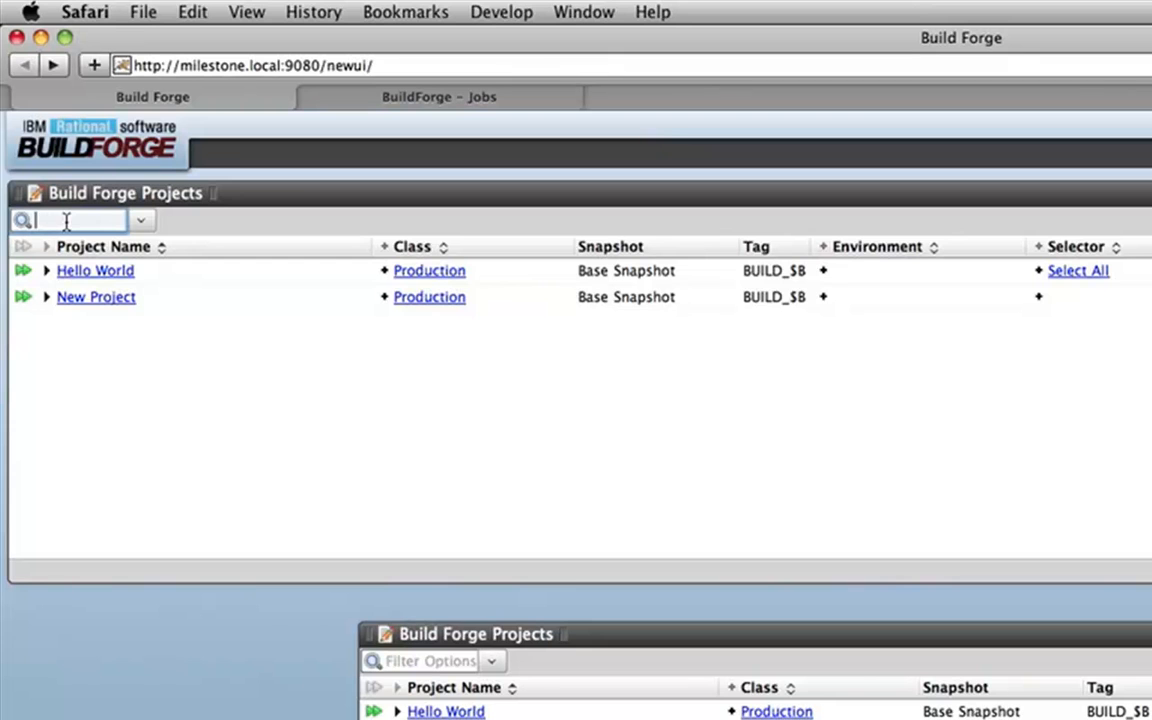
text(Hell)
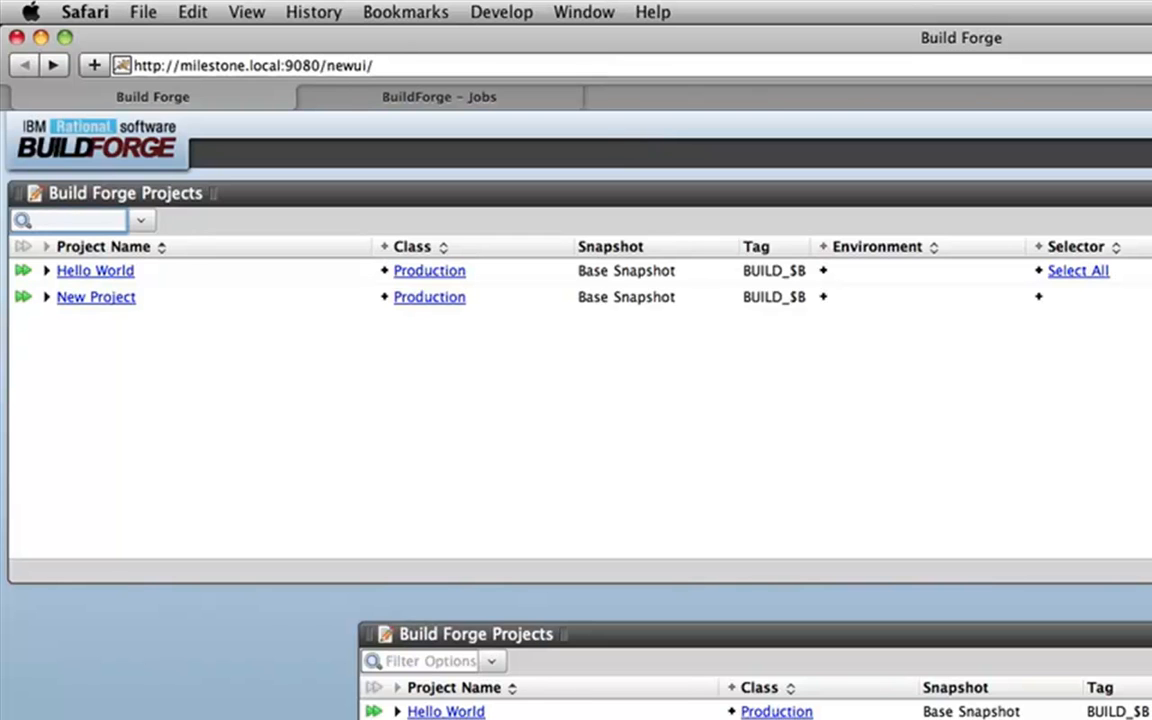
text(selector:Select)
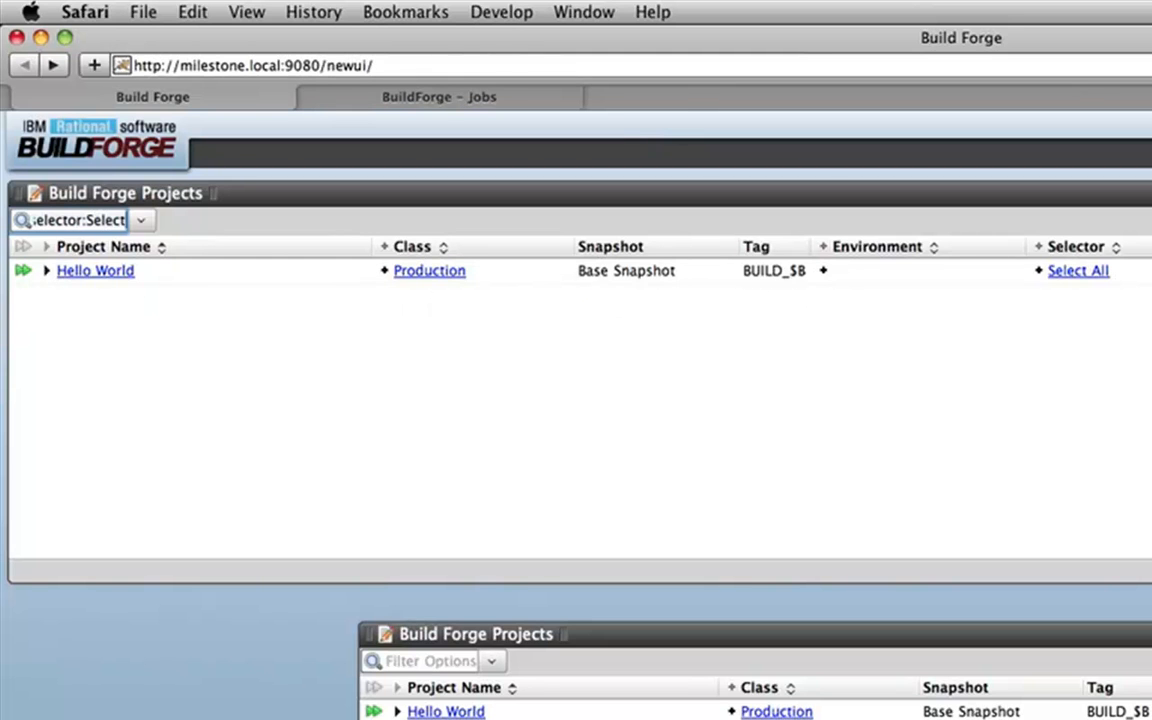
mouse_move(338, 374)
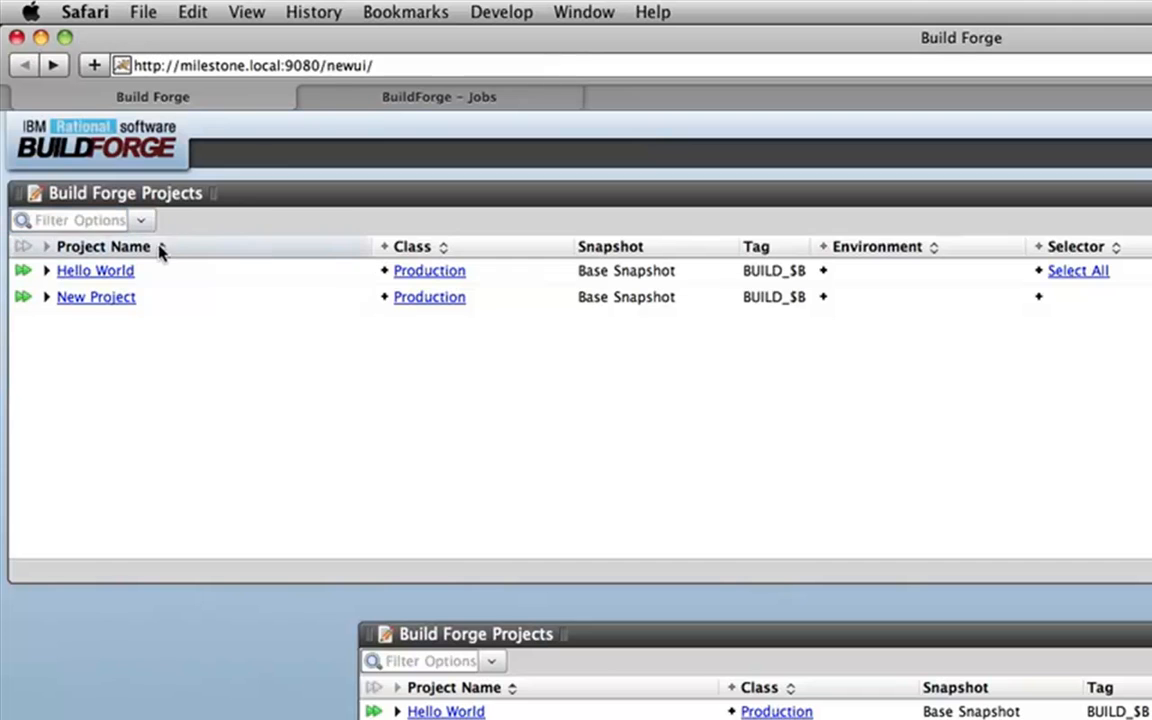
- Sort the Project Name column descending then back to ascending, Hello World above New Project
click(104, 246)
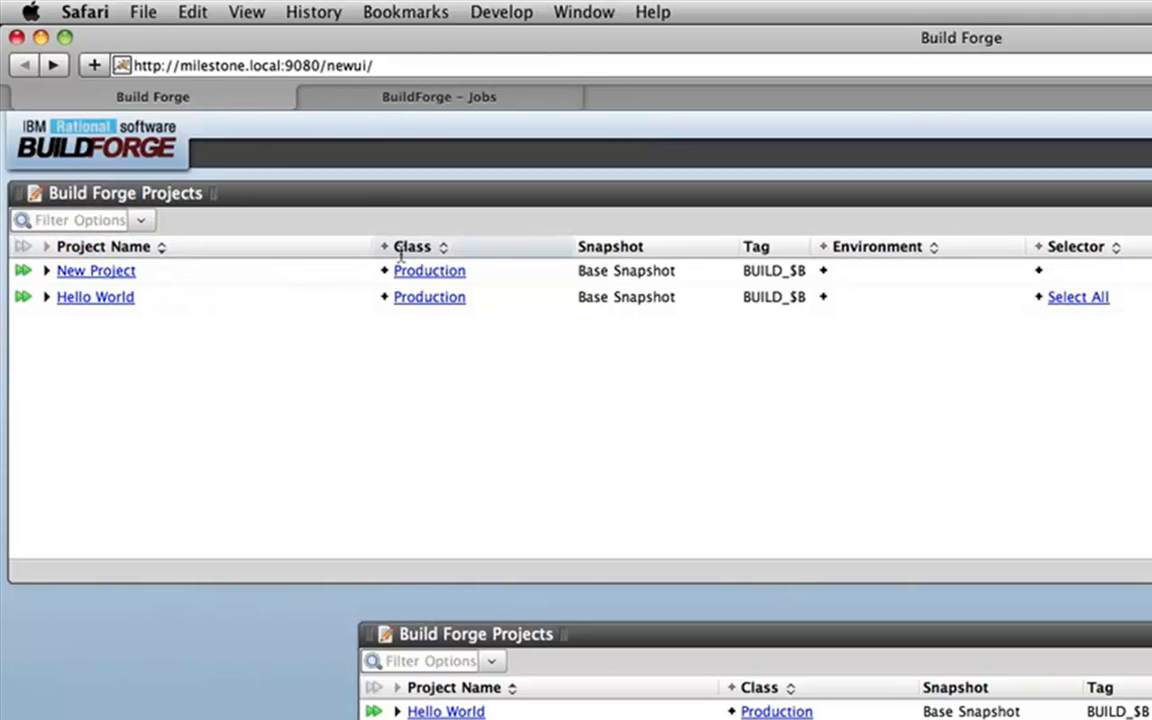
mouse_move(920, 214)
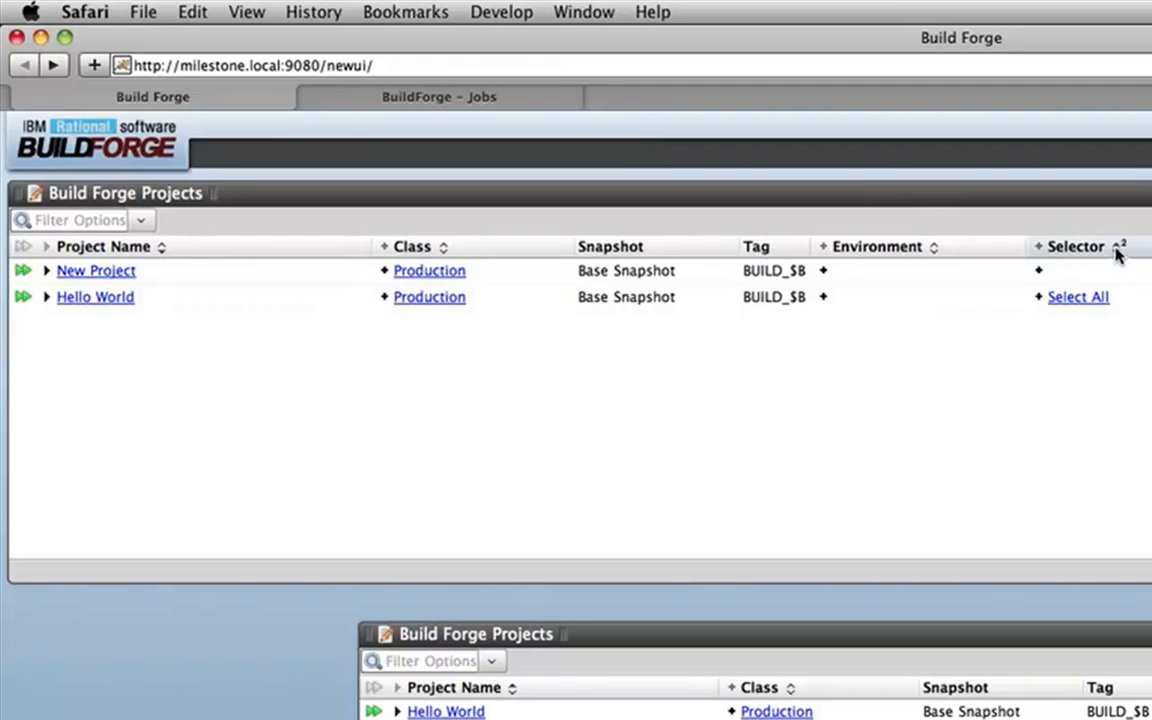
mouse_move(1108, 264)
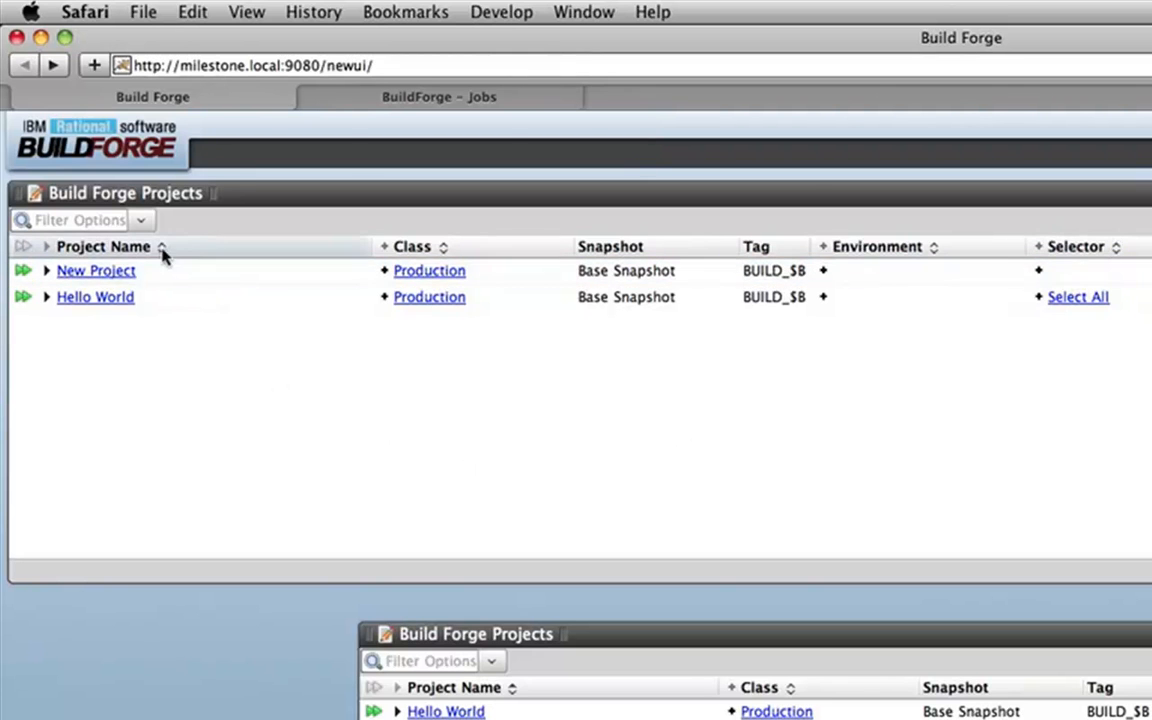
click(104, 246)
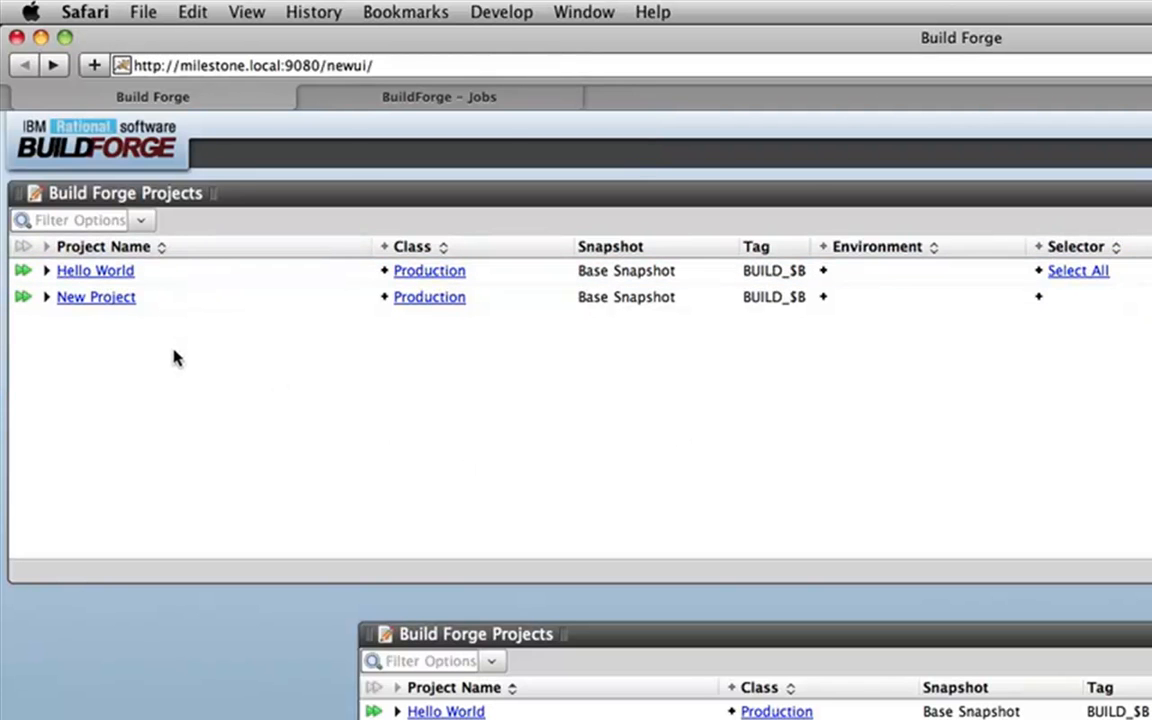